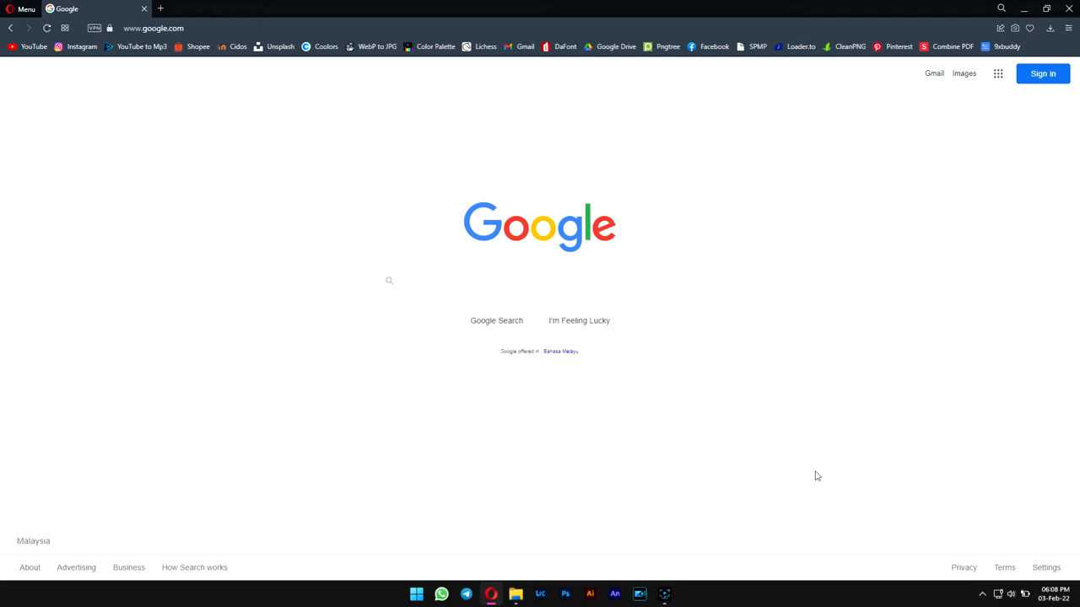
mouse_move(762, 401)
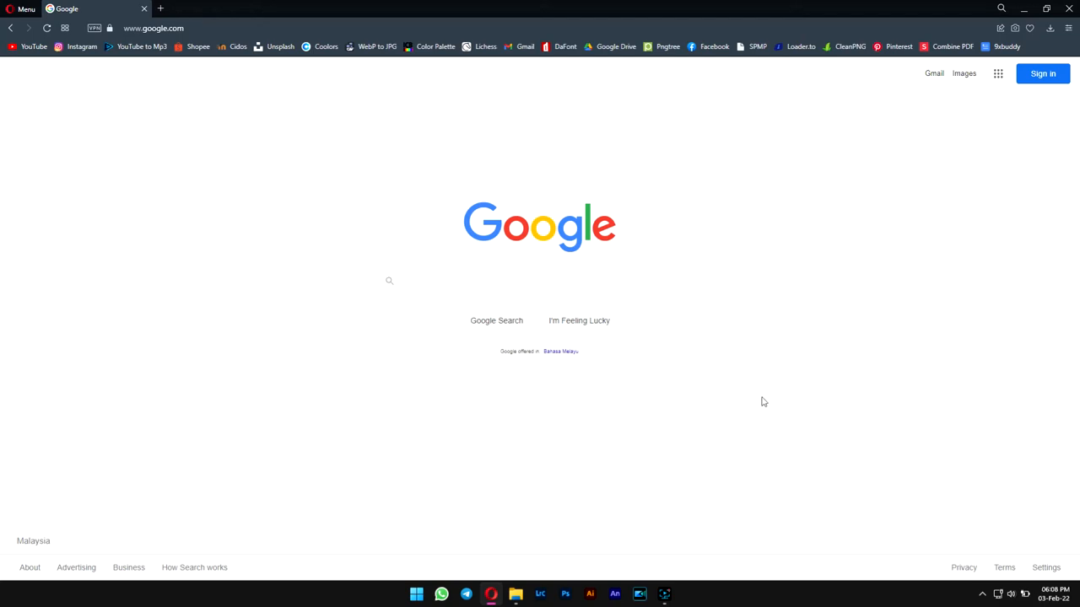
Step: Download Ryzen Controller Setup 2.5.4.exe (74.6 MB) for Windows 10 from the GitLab artifacts
type("ryzencontroller")
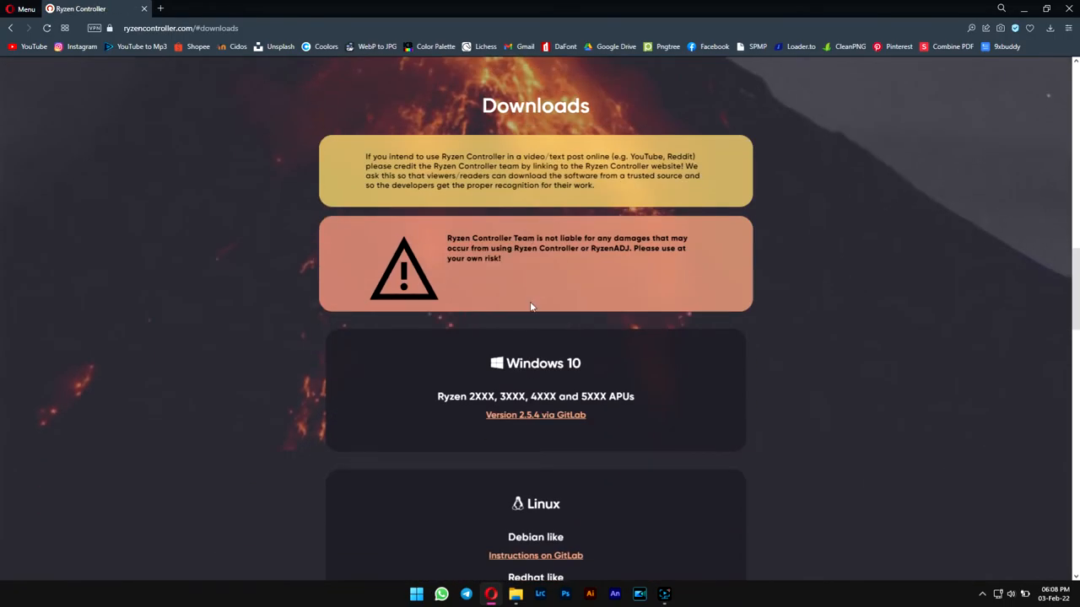
left_click(535, 416)
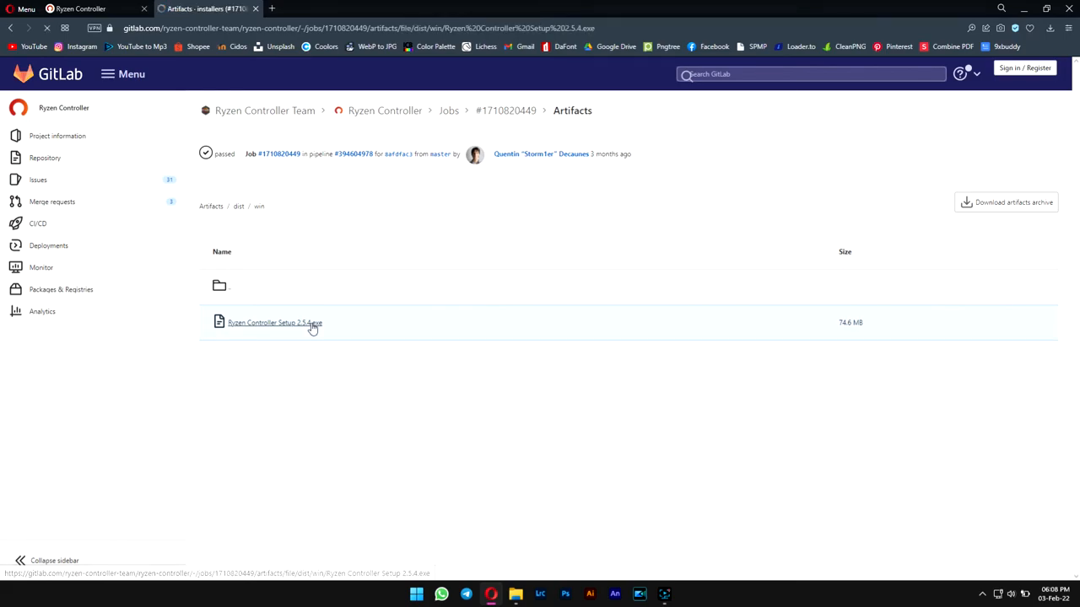
left_click(273, 322)
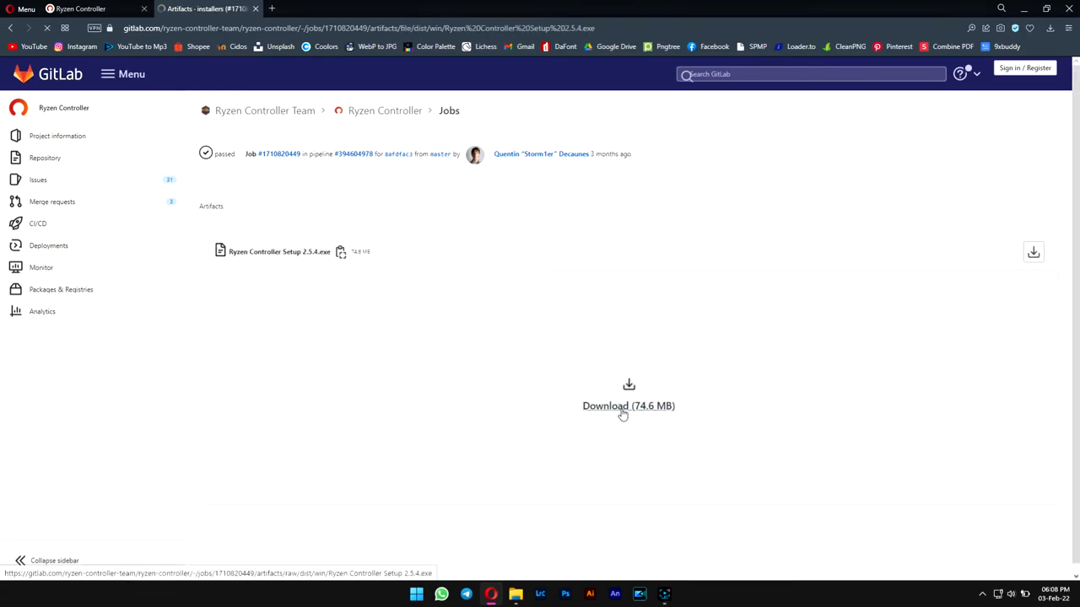
left_click(627, 405)
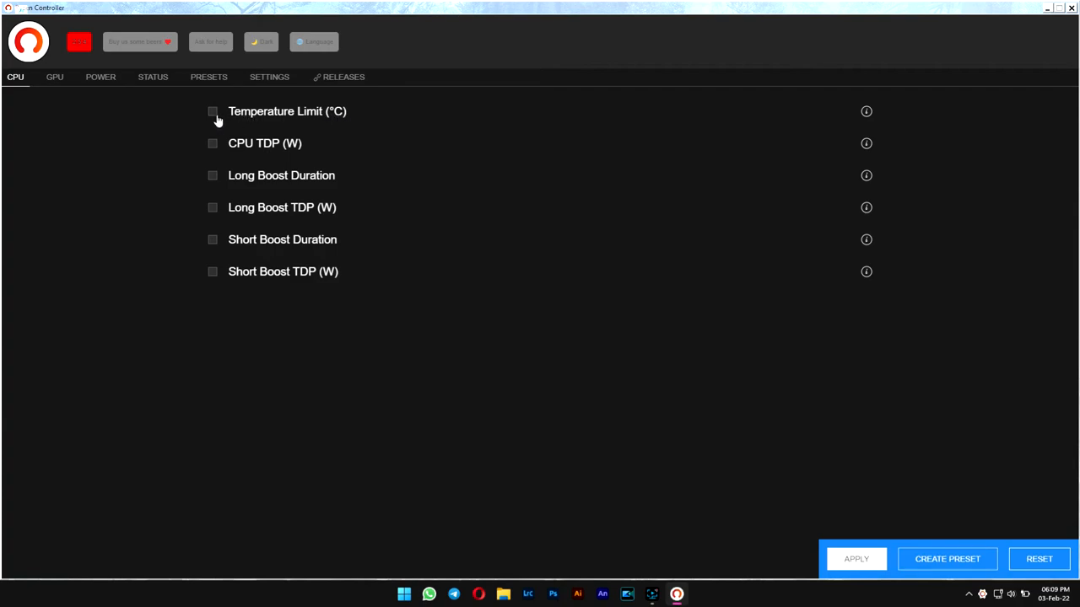
Step: Enable Temperature Limit at 84 °C, then reset all CPU settings to defaults
left_click(212, 112)
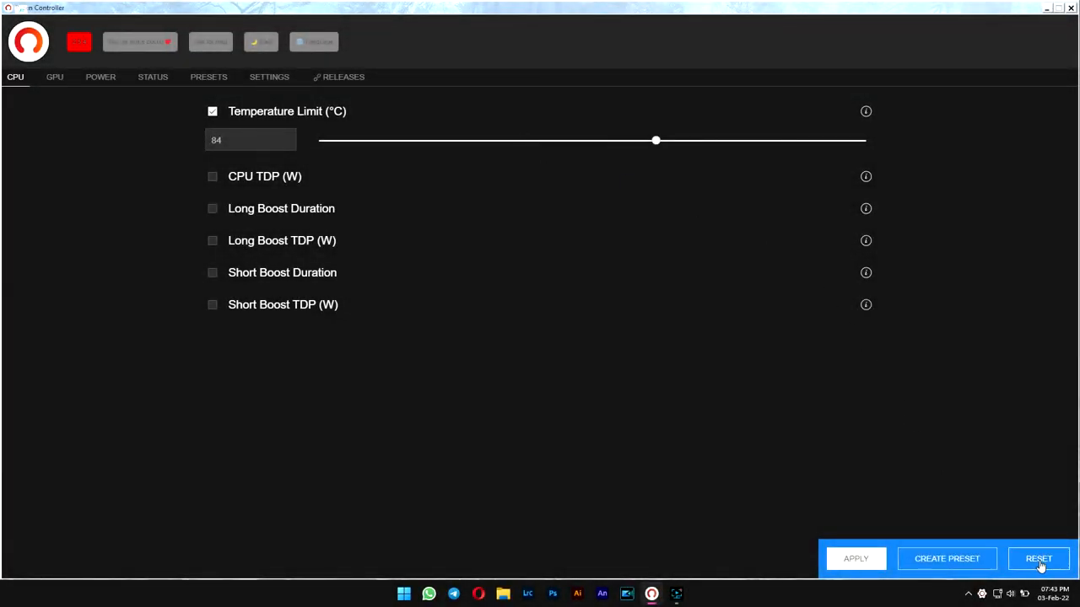
left_click(1040, 559)
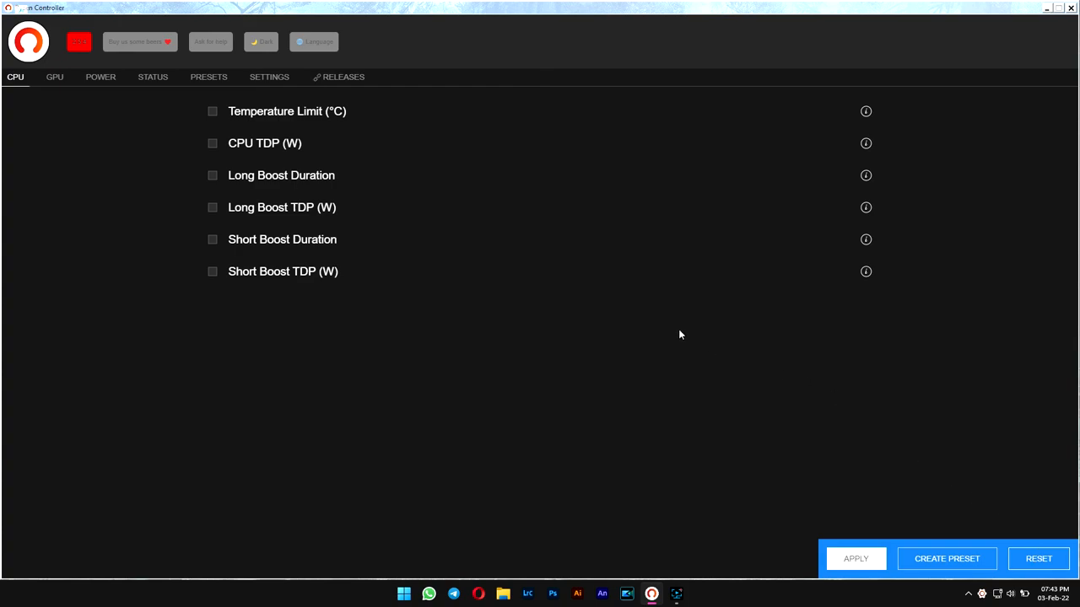